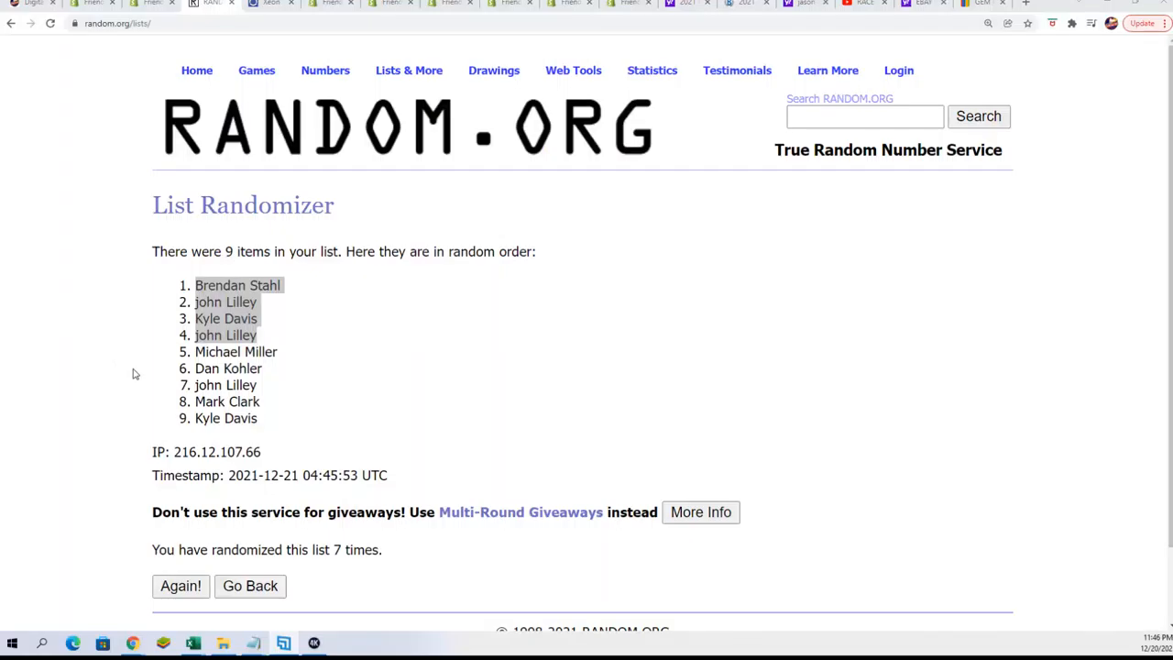
mouse_move(384, 498)
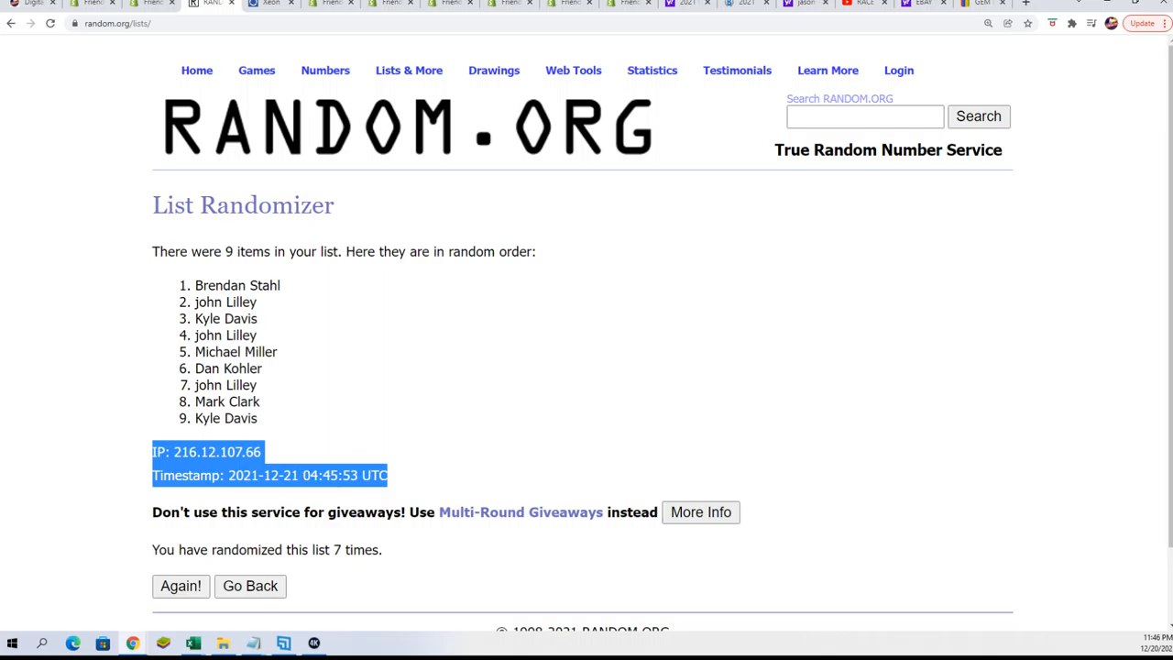
mouse_move(553, 109)
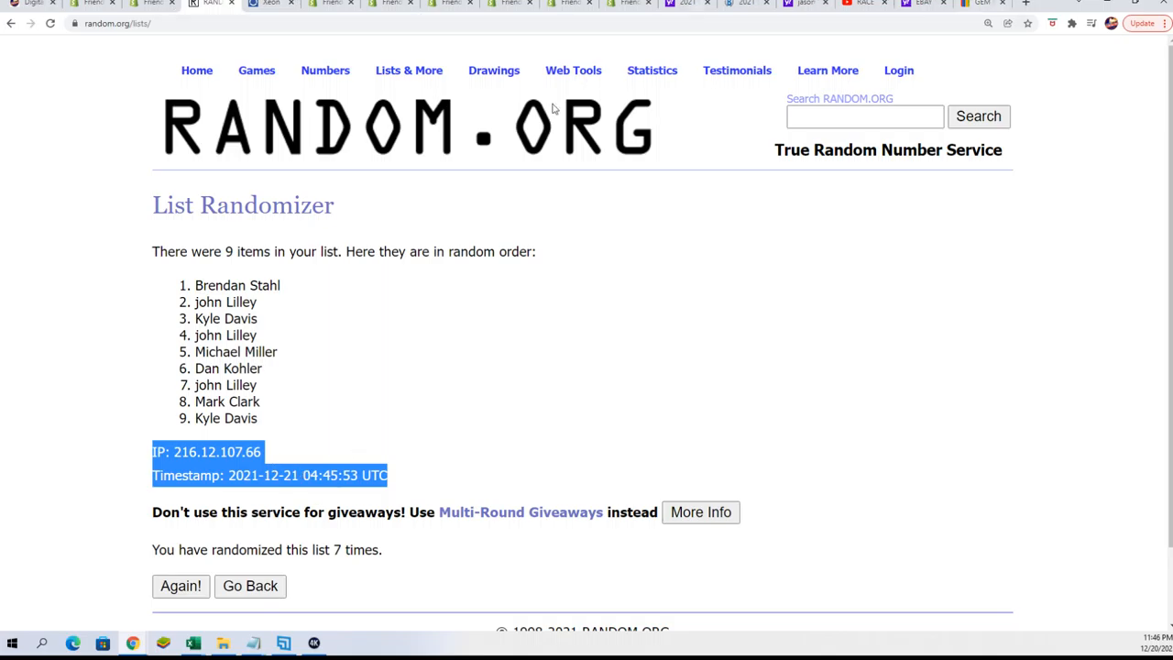
mouse_move(265, 341)
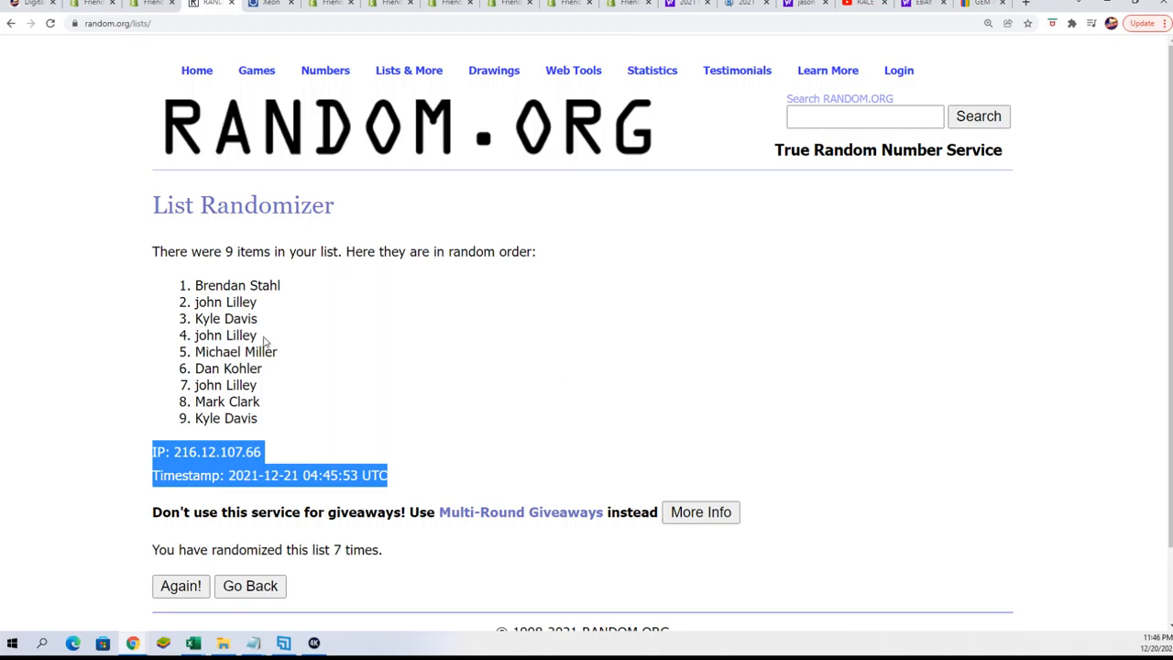
mouse_move(263, 339)
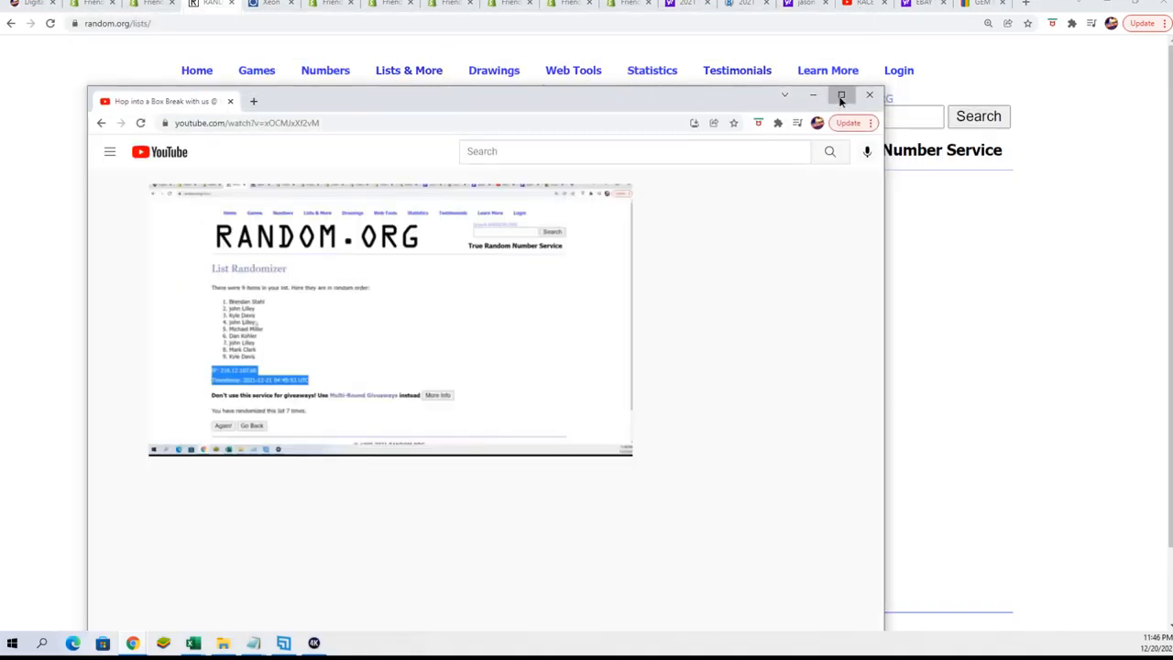
Expand the YouTube box break replay window to fill the screen.
left_click(840, 95)
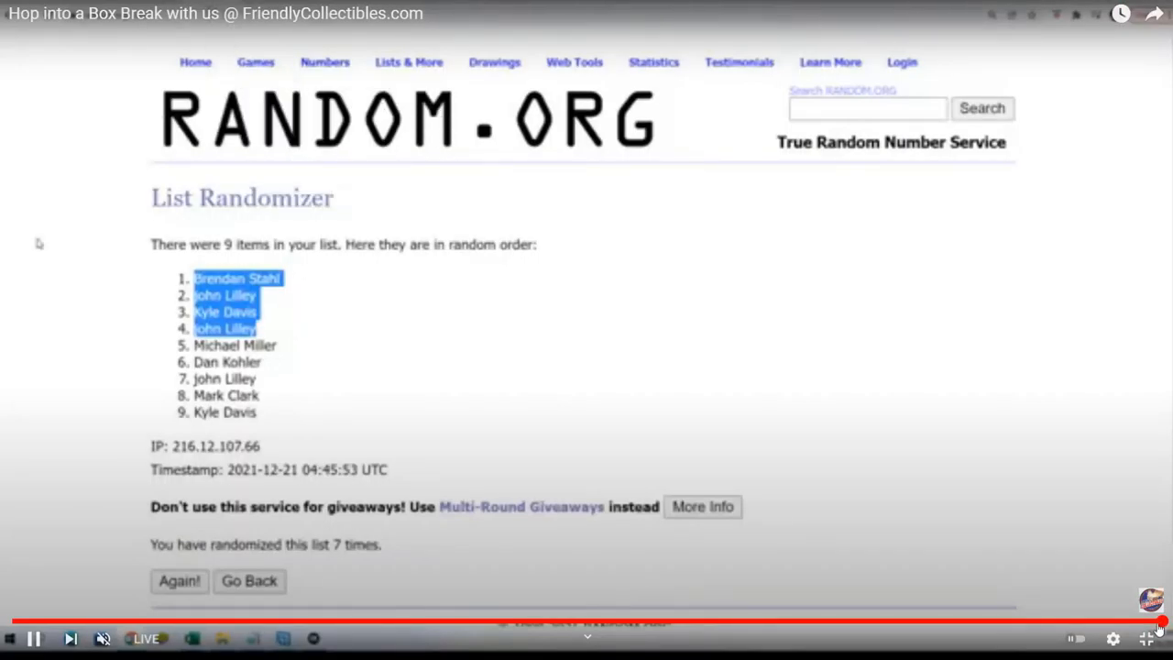
Seek back in the replay and play the Again! rounds from round two onward.
right_click(540, 187)
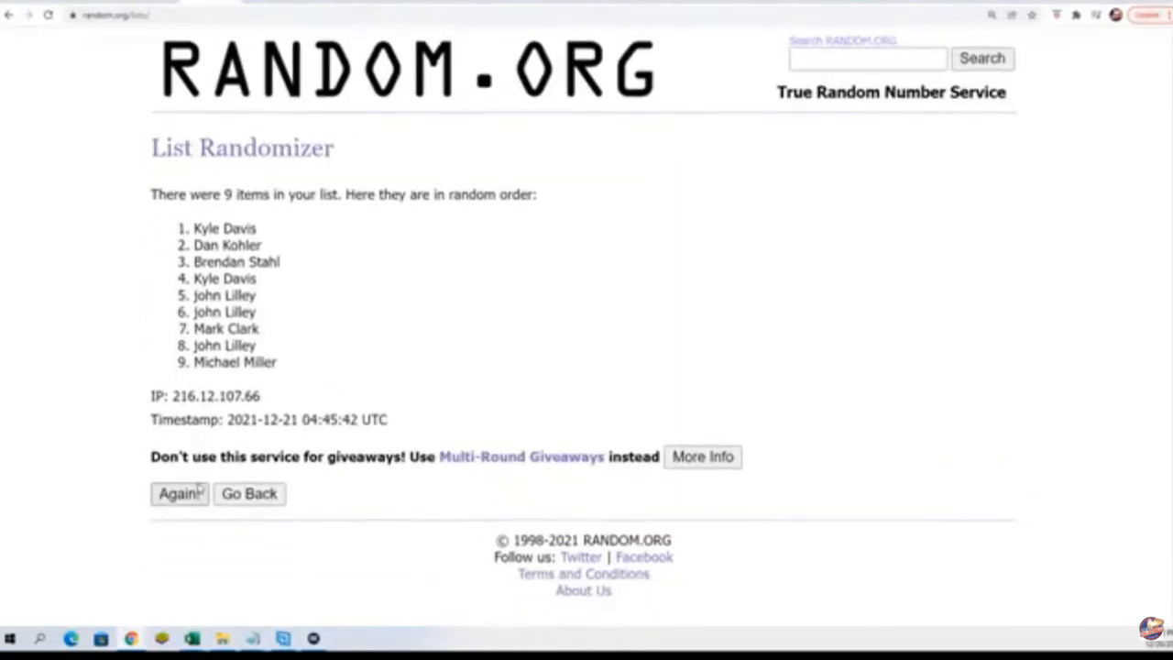
left_click(178, 493)
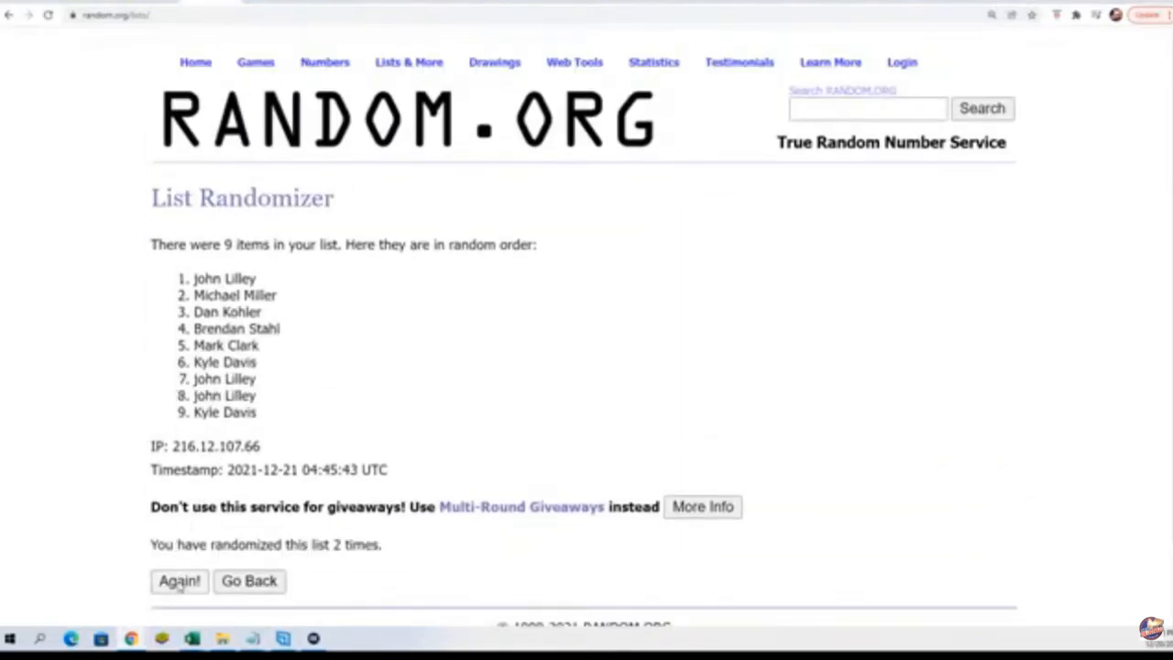
left_click(179, 580)
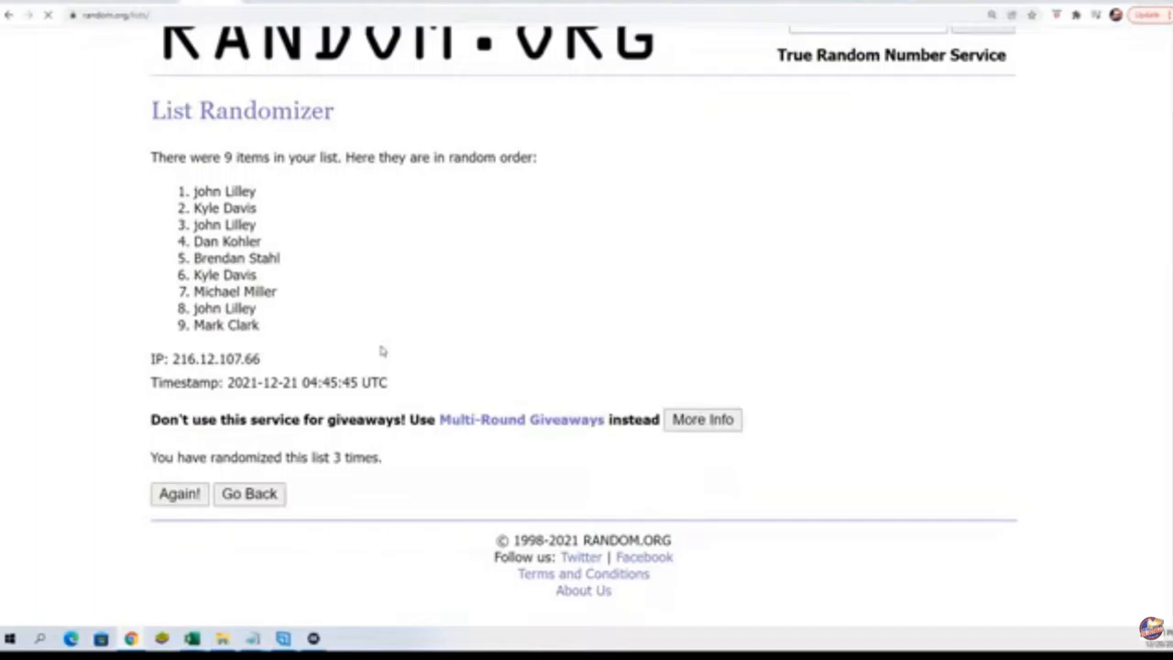
left_click(179, 494)
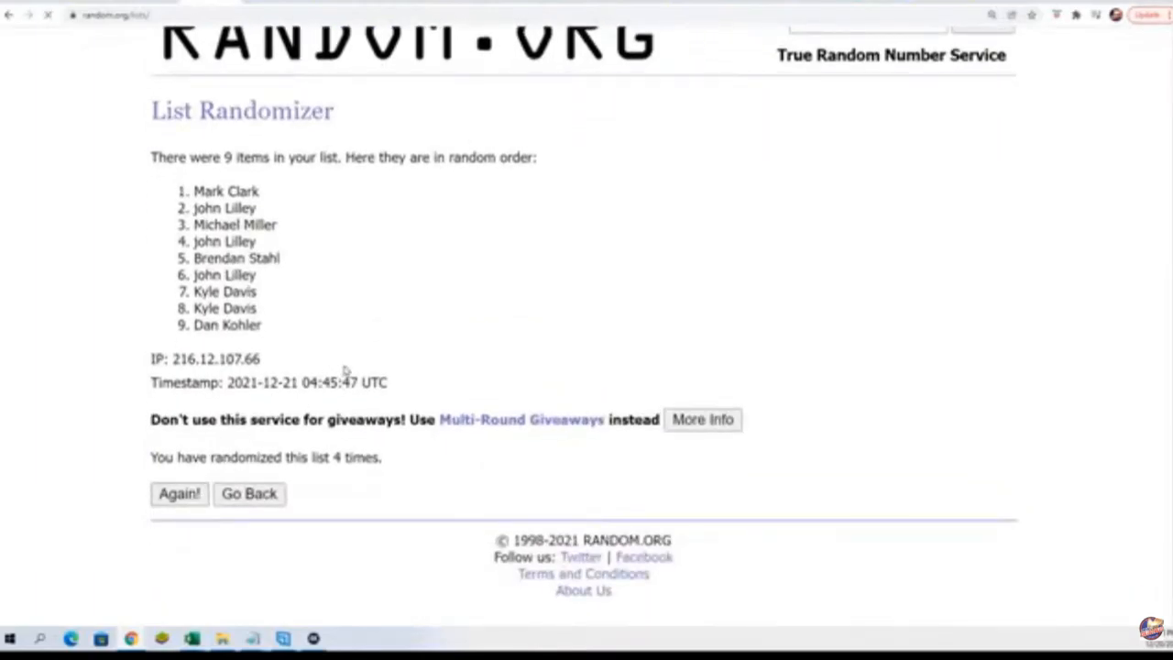
left_click(179, 493)
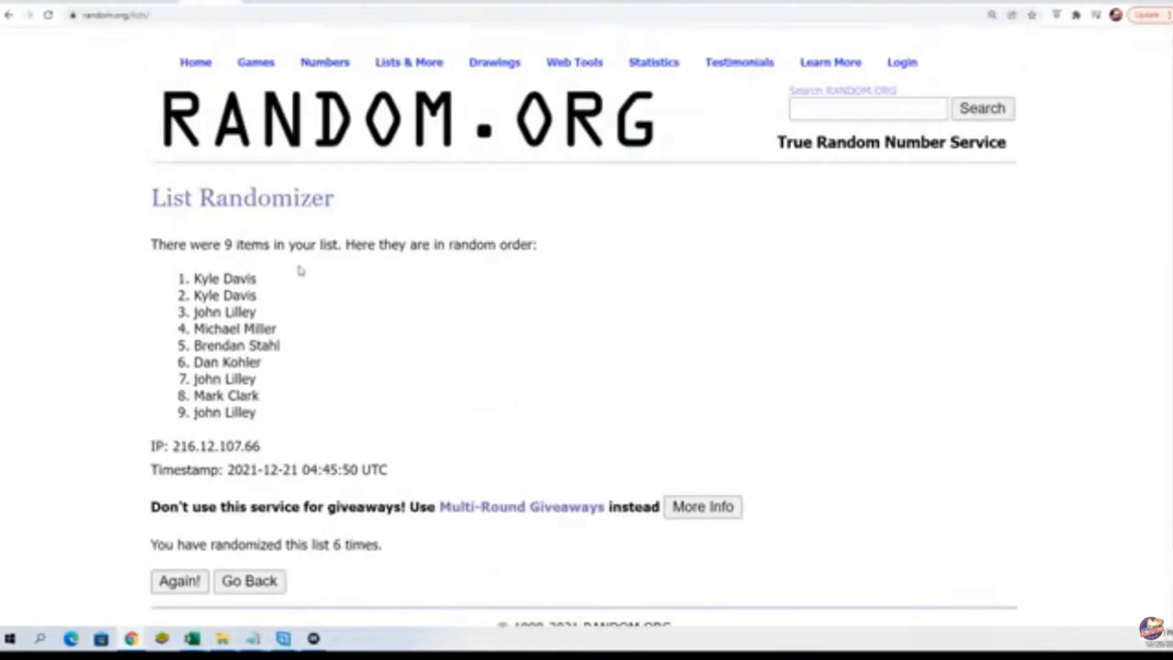
Play through to the seventh randomization with the top four names highlighted.
scroll("down", 3)
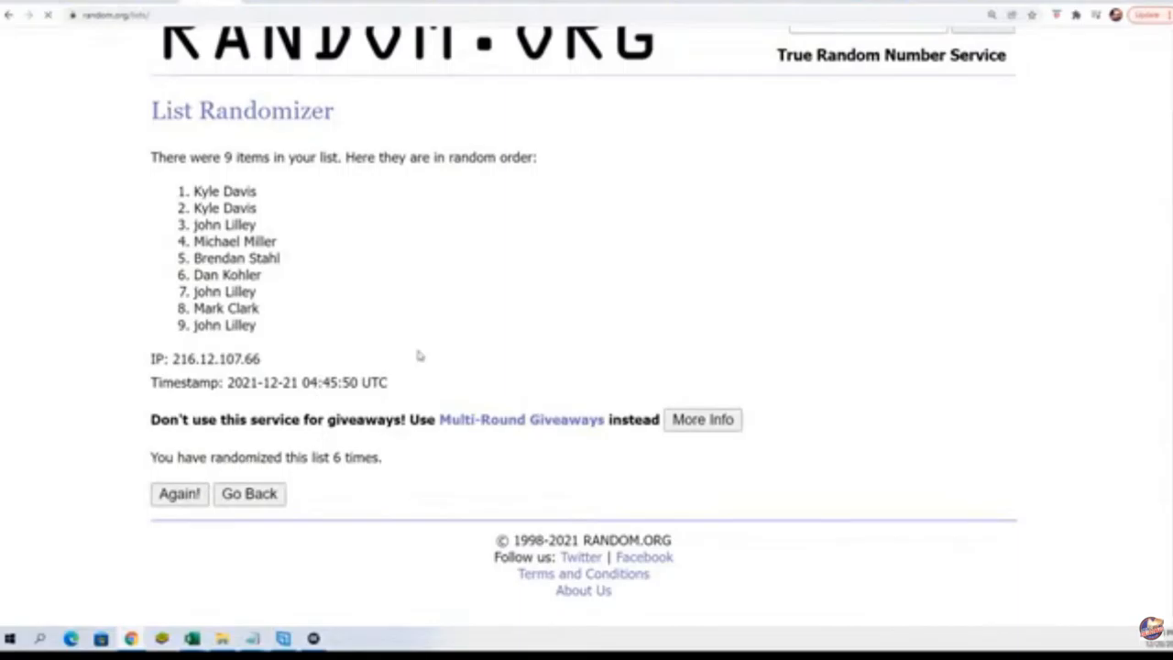
left_click(179, 493)
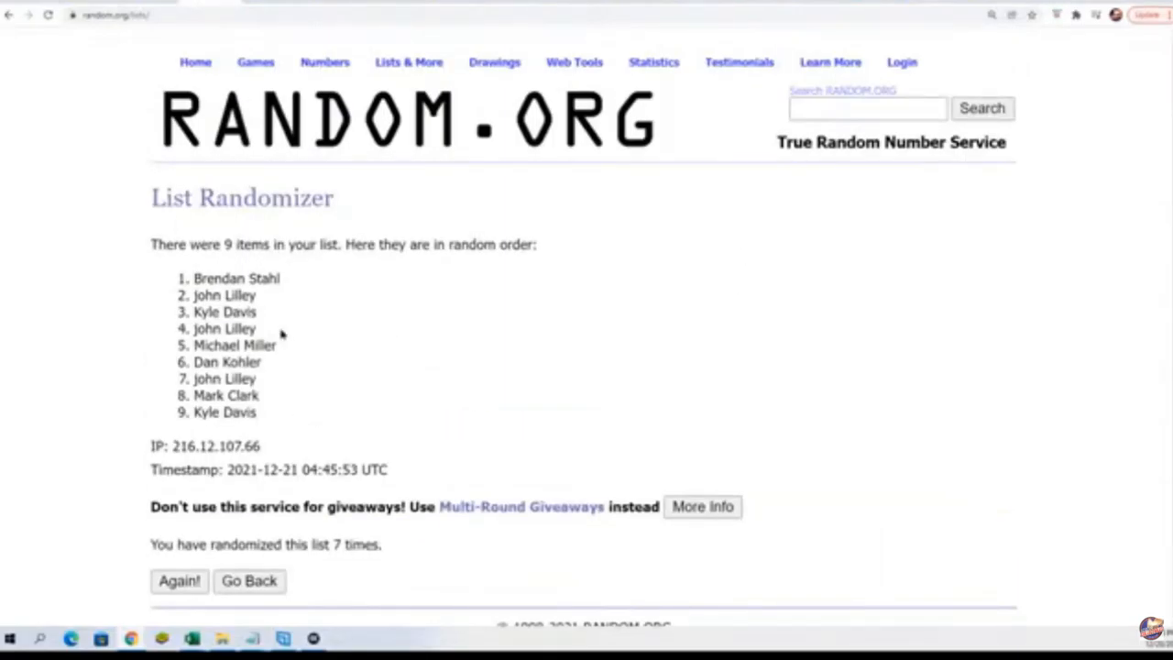
left_click_drag(195, 278, 233, 295)
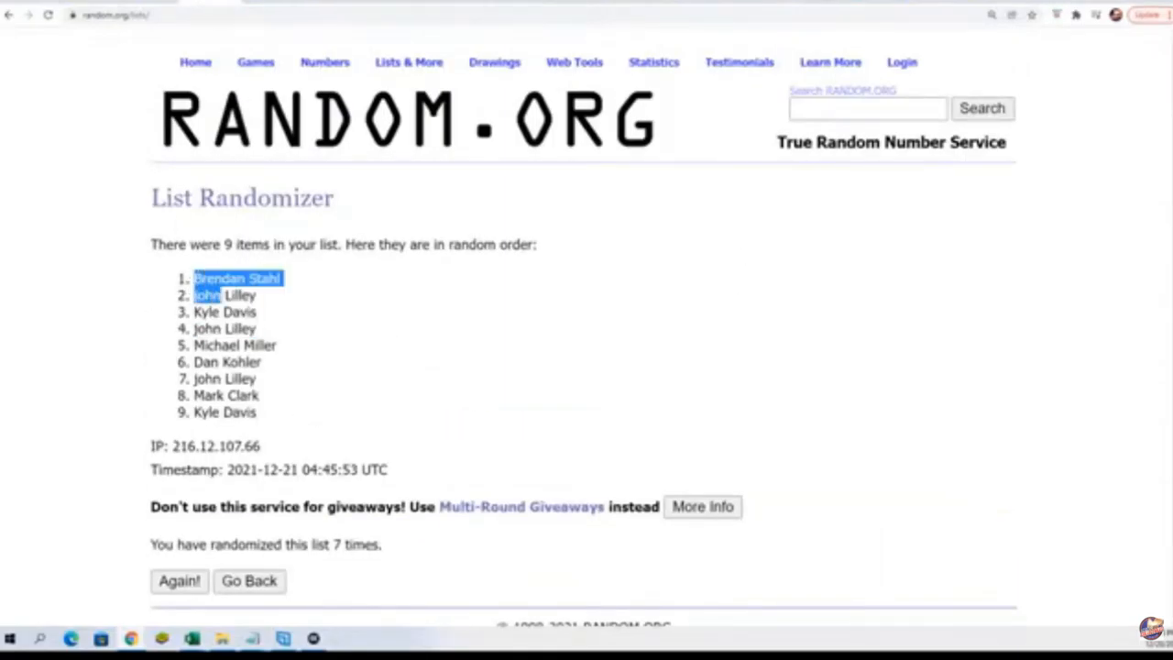
left_click_drag(239, 284, 257, 328)
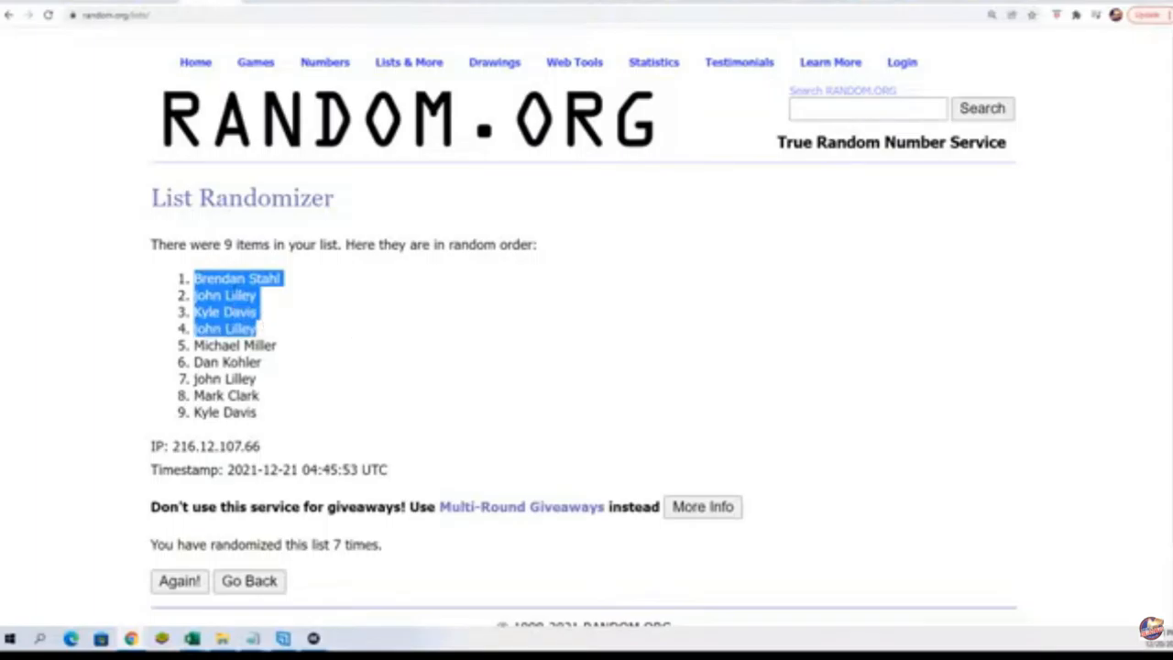